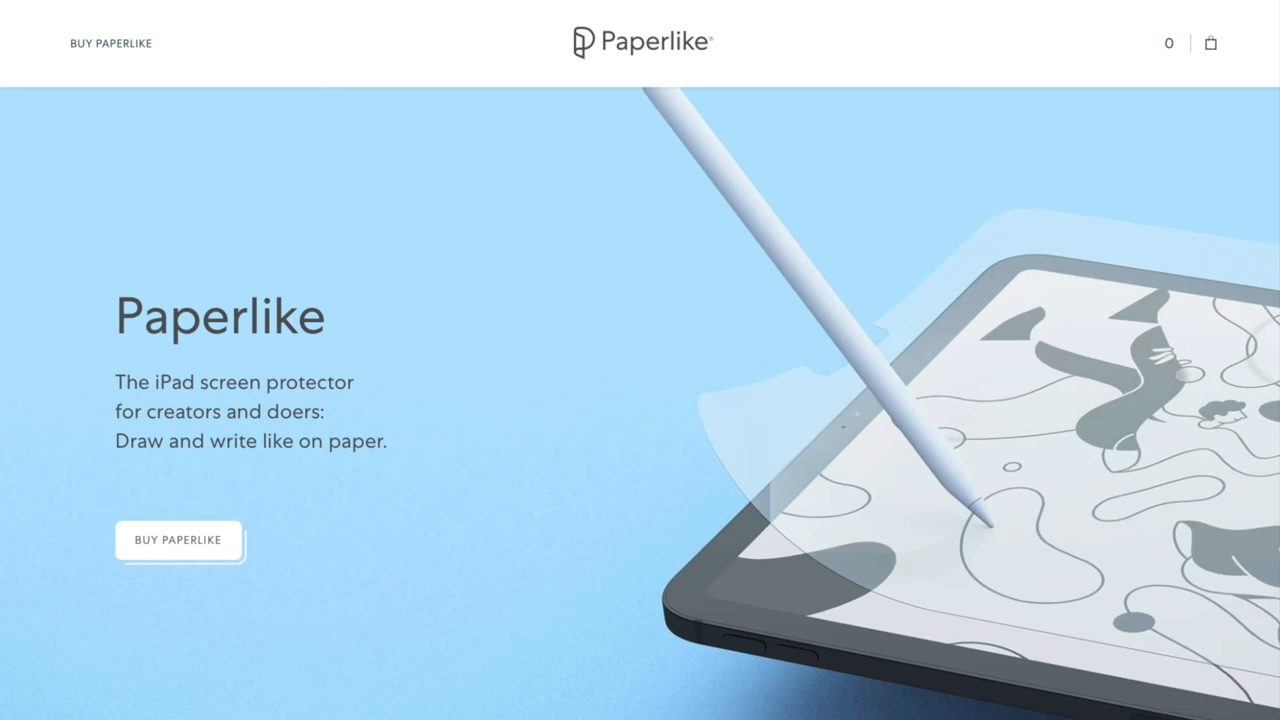
# Nudge the Keyboard Brightness slider slightly right in Settings > General > Keyboards > Hardware Keyboard
pyautogui.scroll(-3)
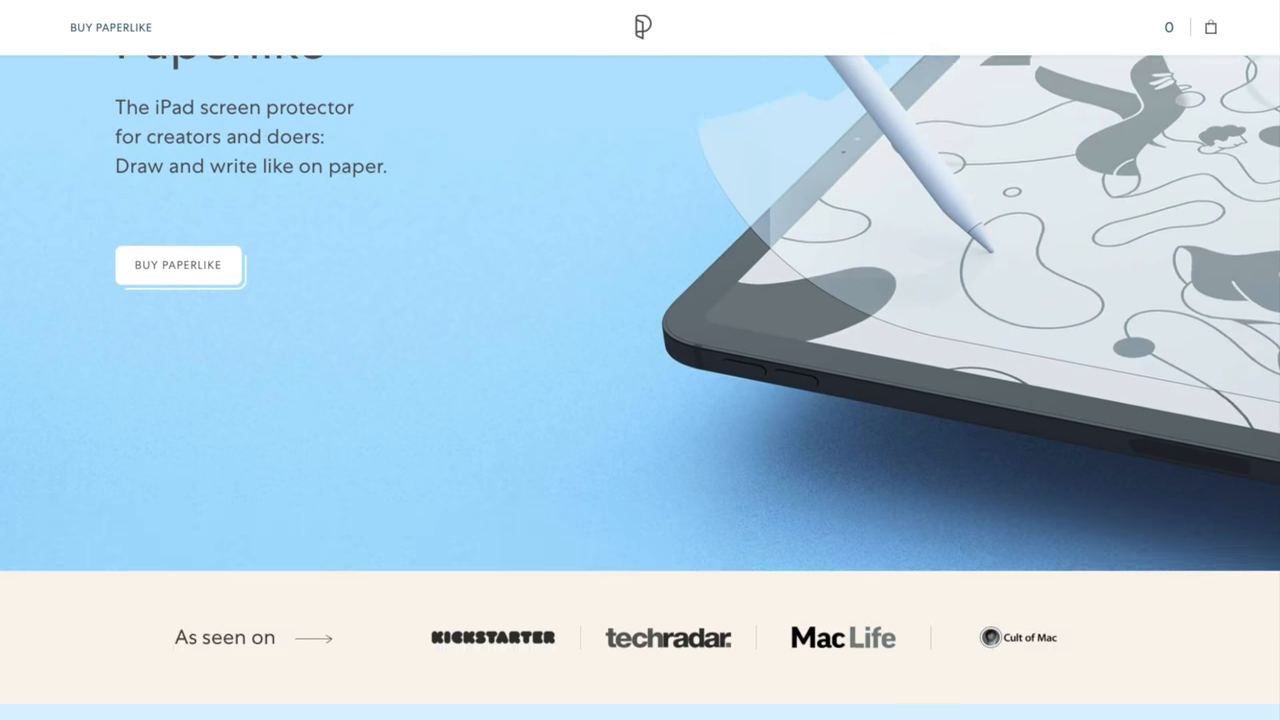
pyautogui.scroll(-3)
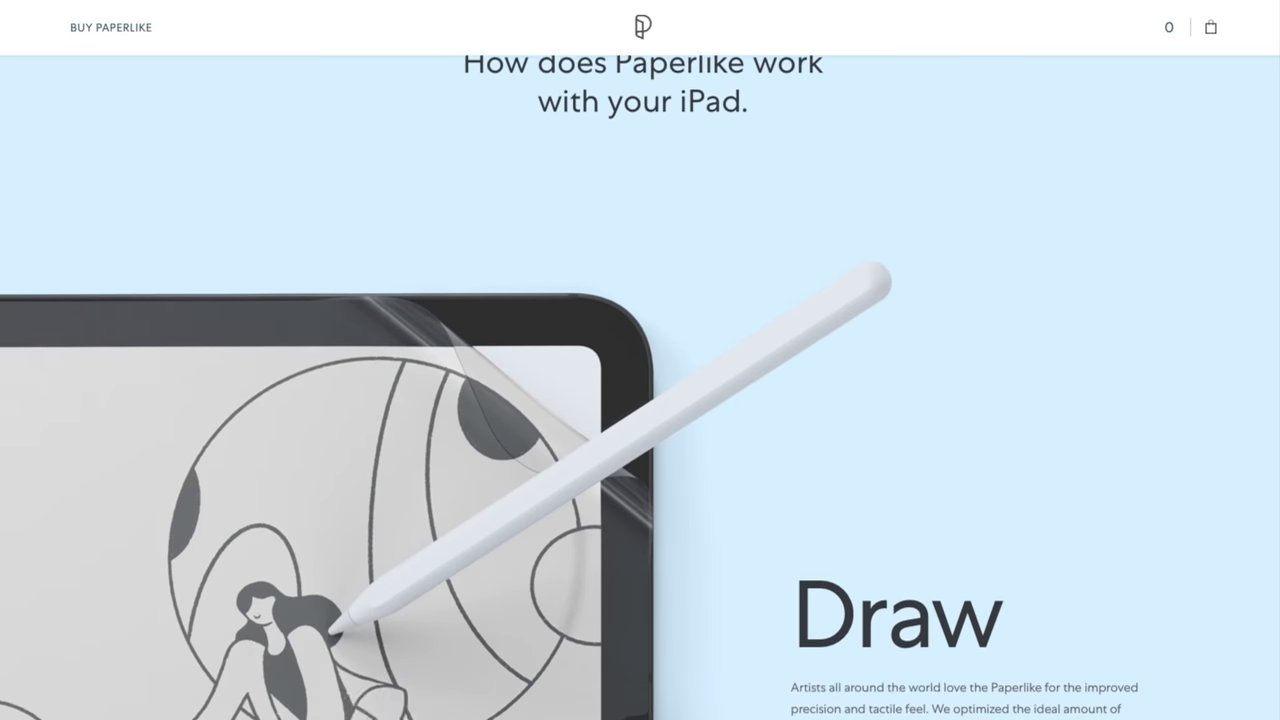
pyautogui.scroll(-3)
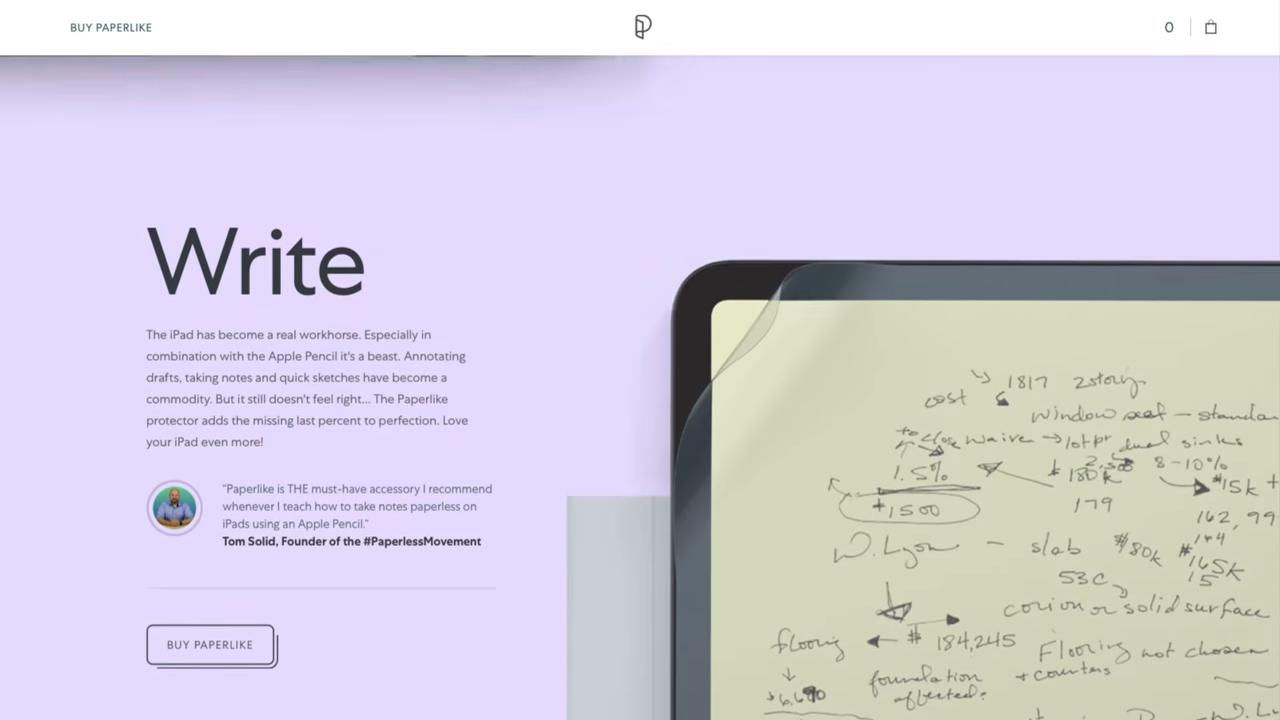
pyautogui.scroll(-3)
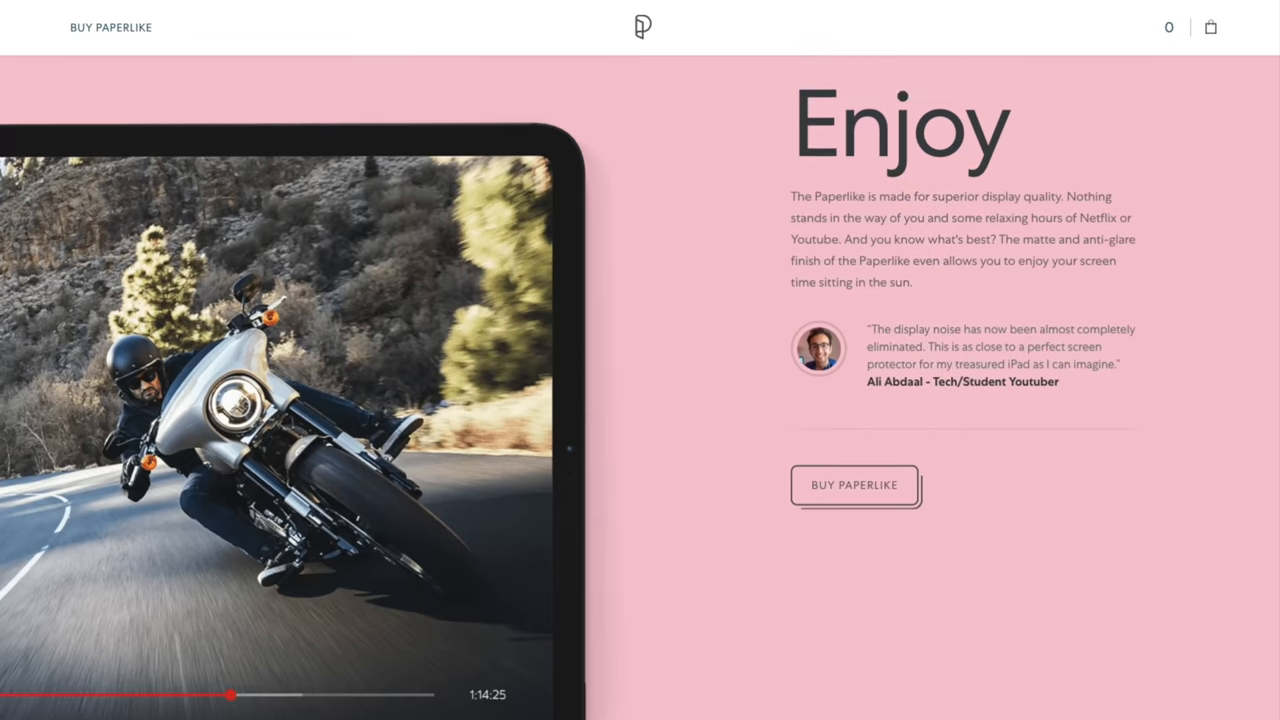
pyautogui.scroll(-3)
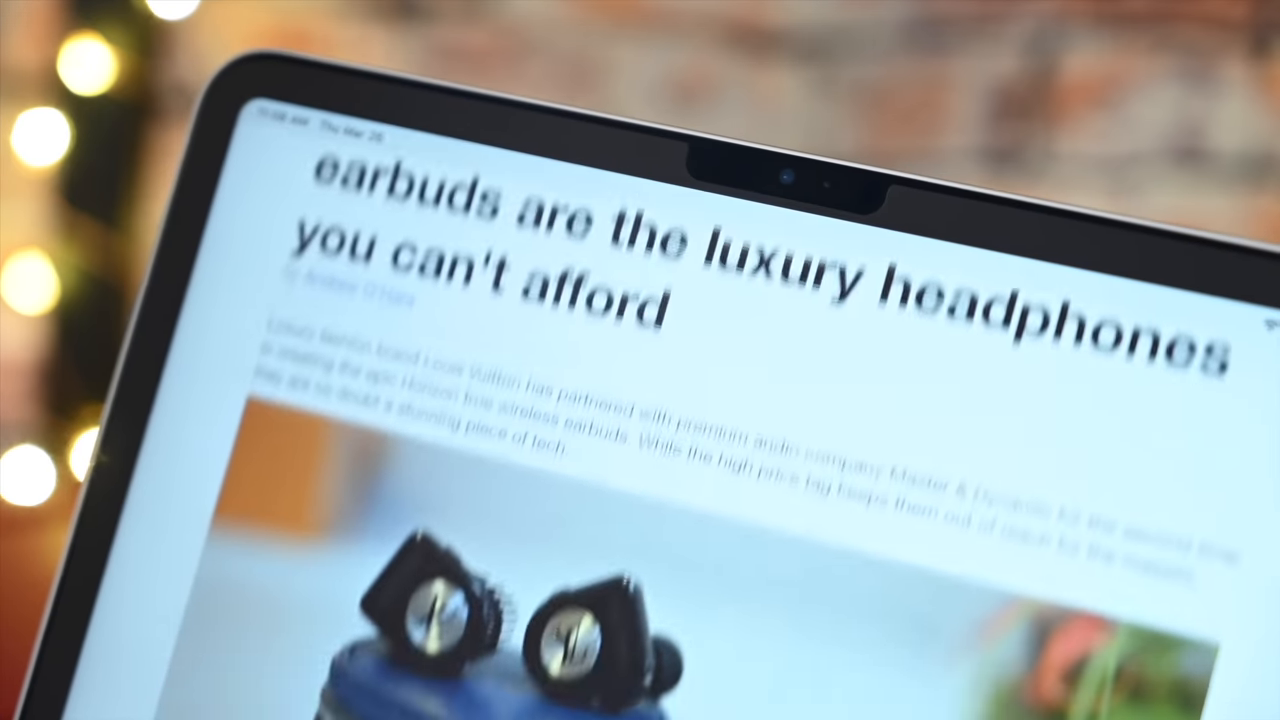
pyautogui.scroll(-3)
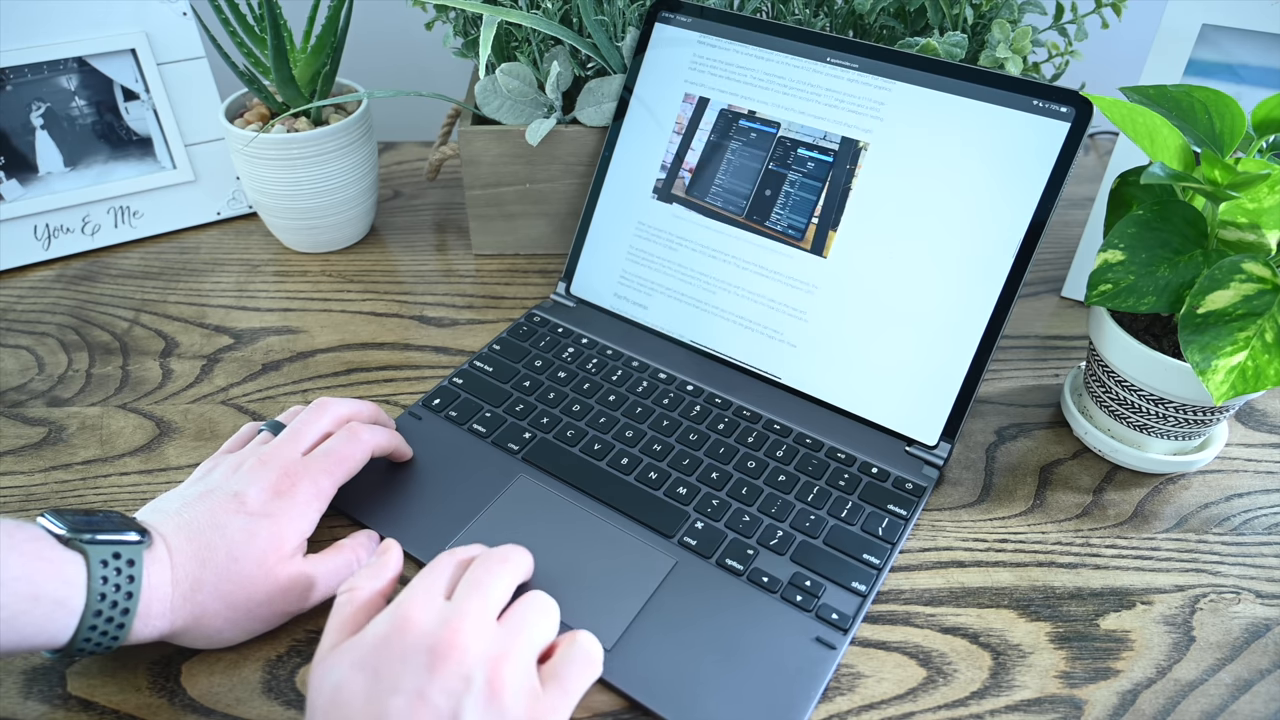
pyautogui.scroll(-3)
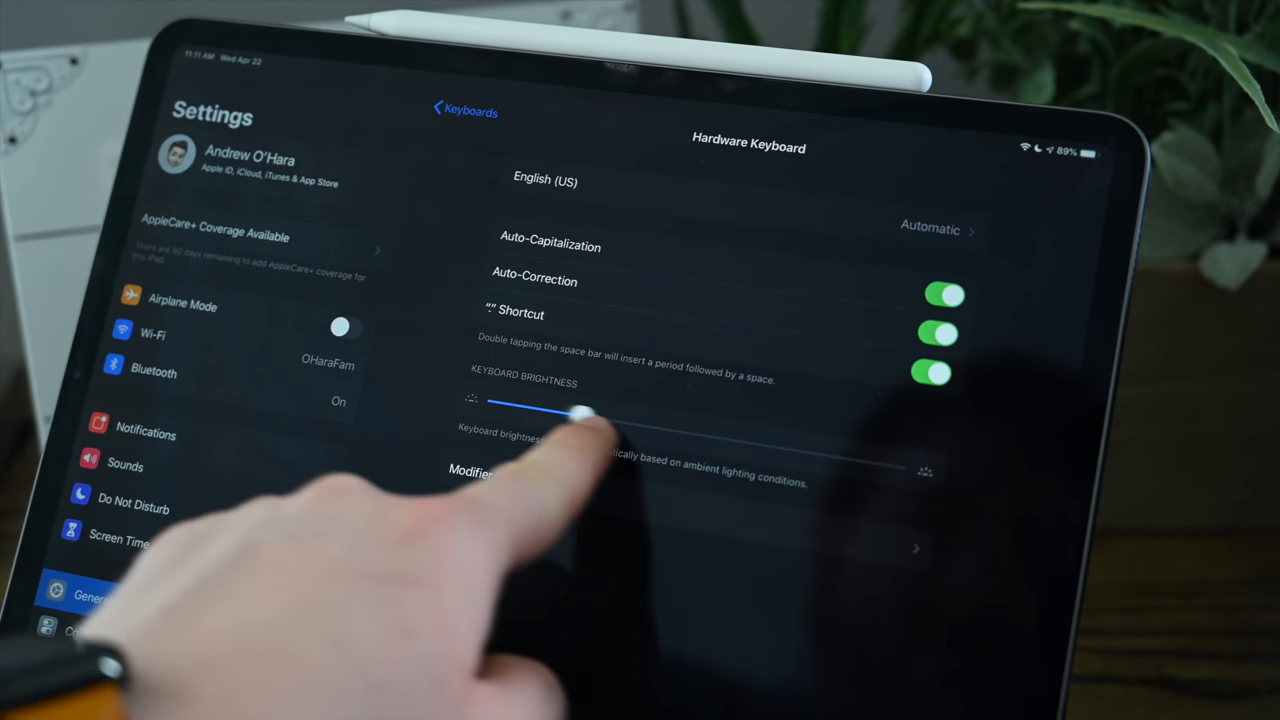
pyautogui.moveTo(585, 410); pyautogui.dragTo(625, 423)
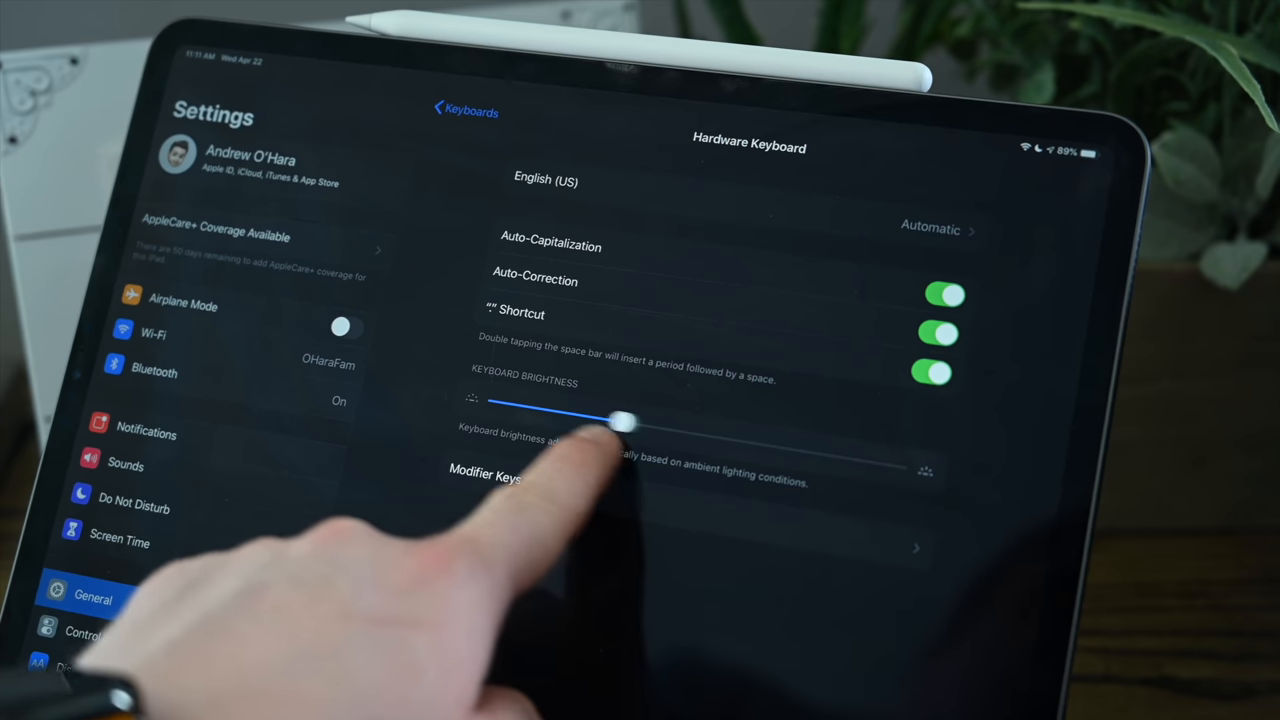